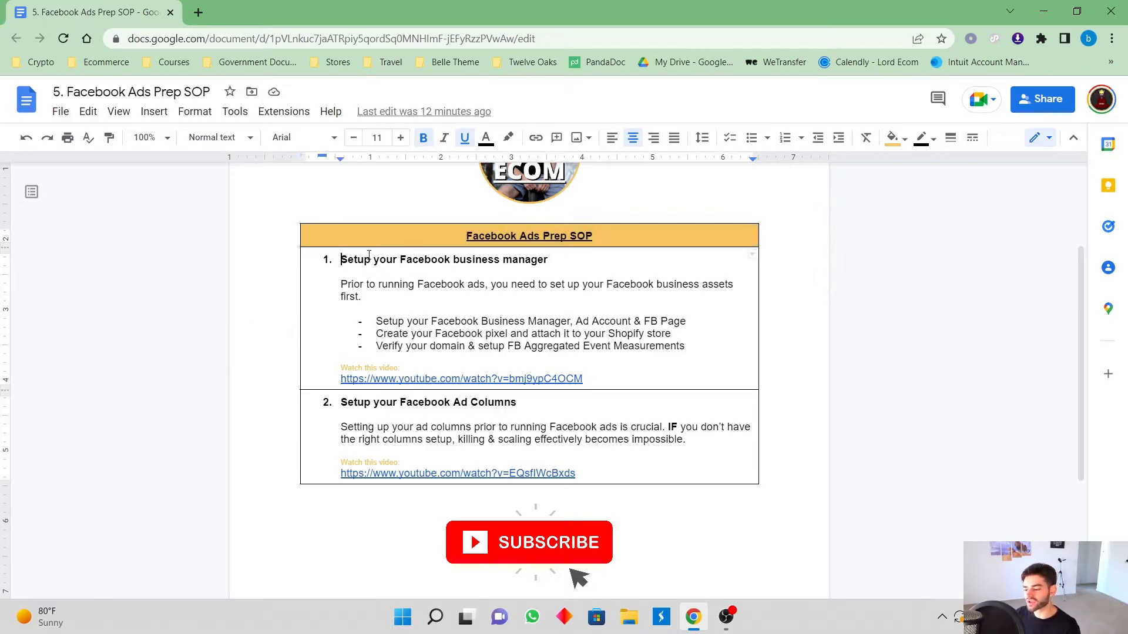
Highlight the business manager intro text and follow its first YouTube tutorial link.
left_click_drag(340, 259, 644, 321)
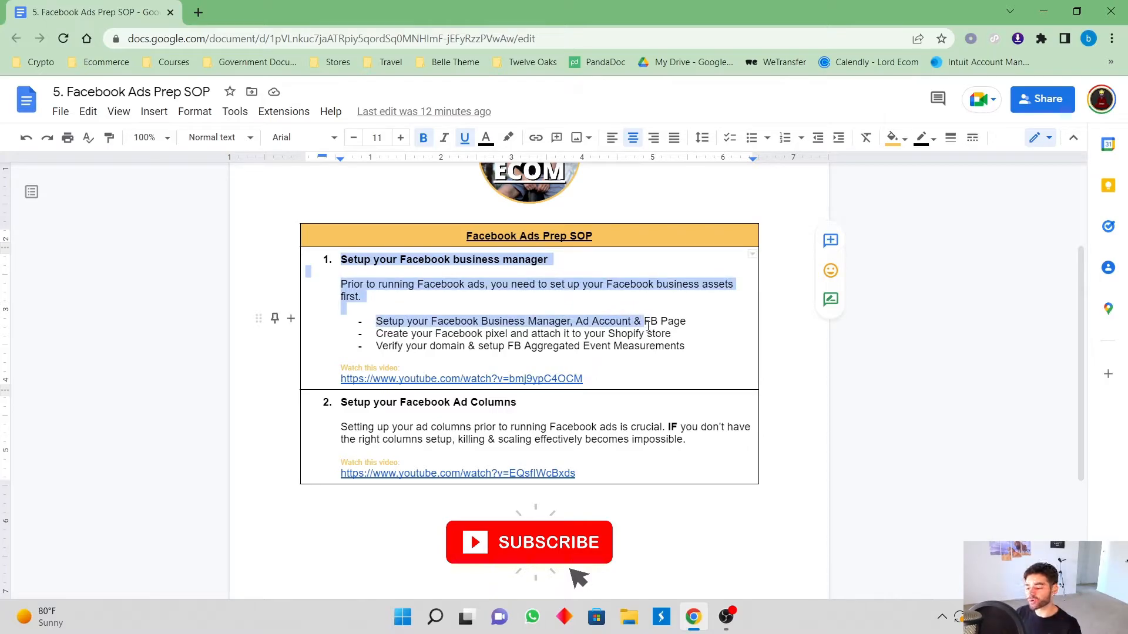
left_click_drag(647, 321, 638, 333)
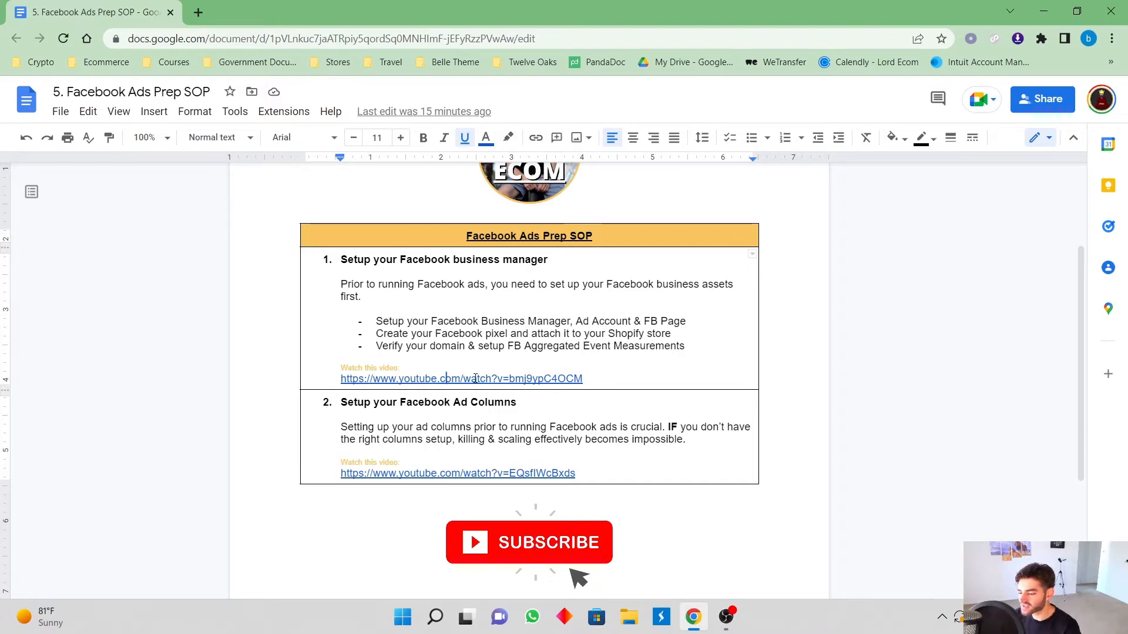
left_click(478, 379)
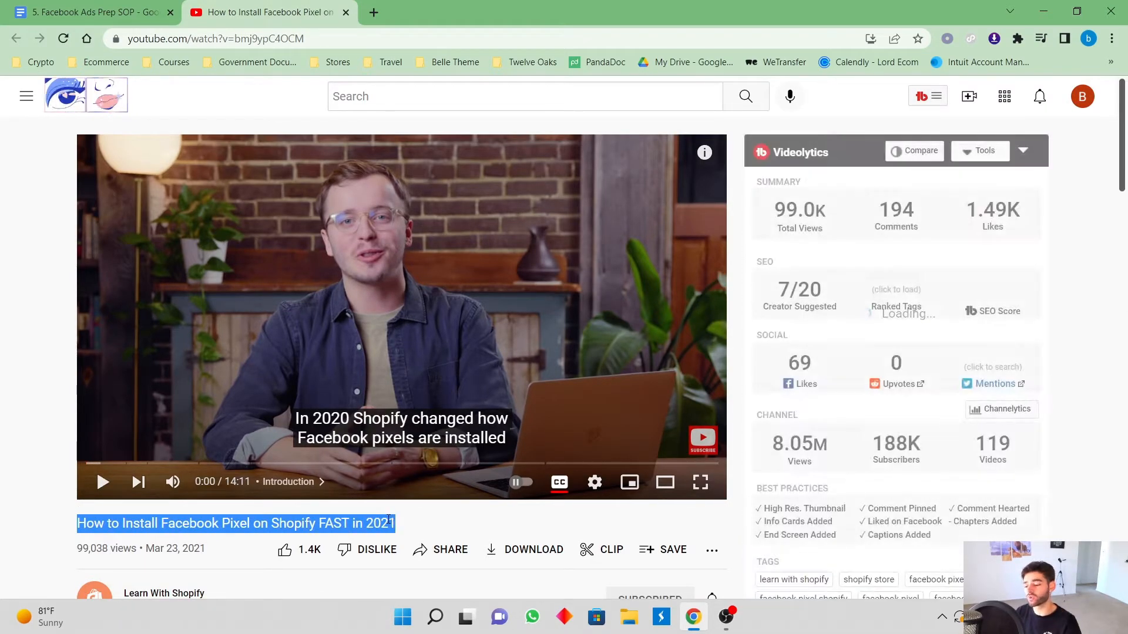
mouse_move(130, 468)
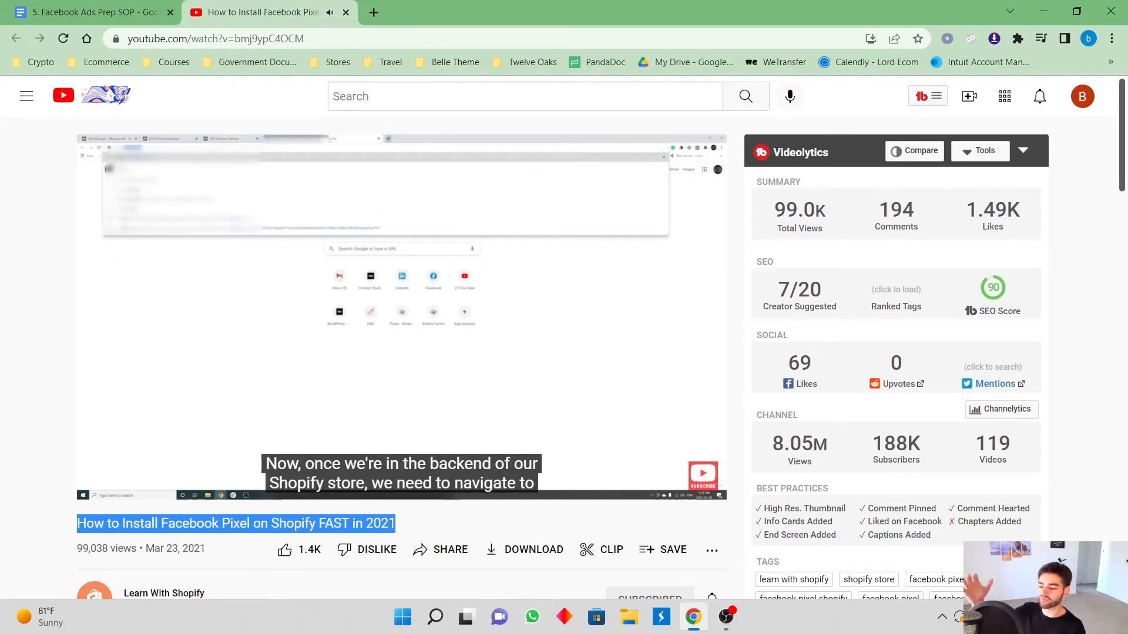
mouse_move(492, 444)
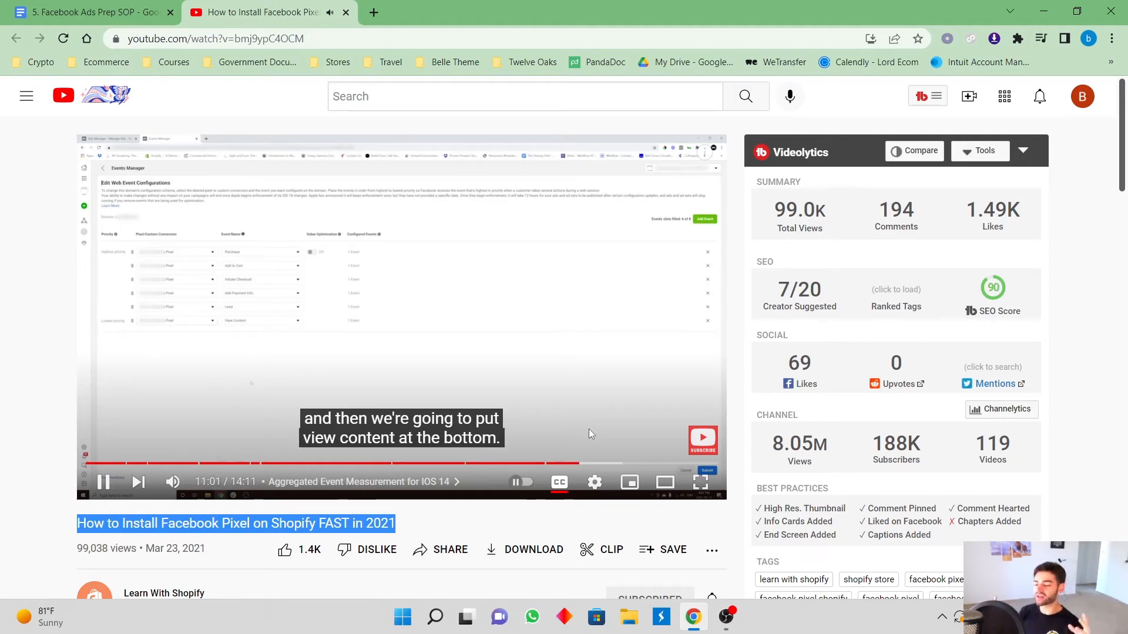
Switch back to the Google Docs SOP tab after skimming the pixel tutorial.
left_click(88, 13)
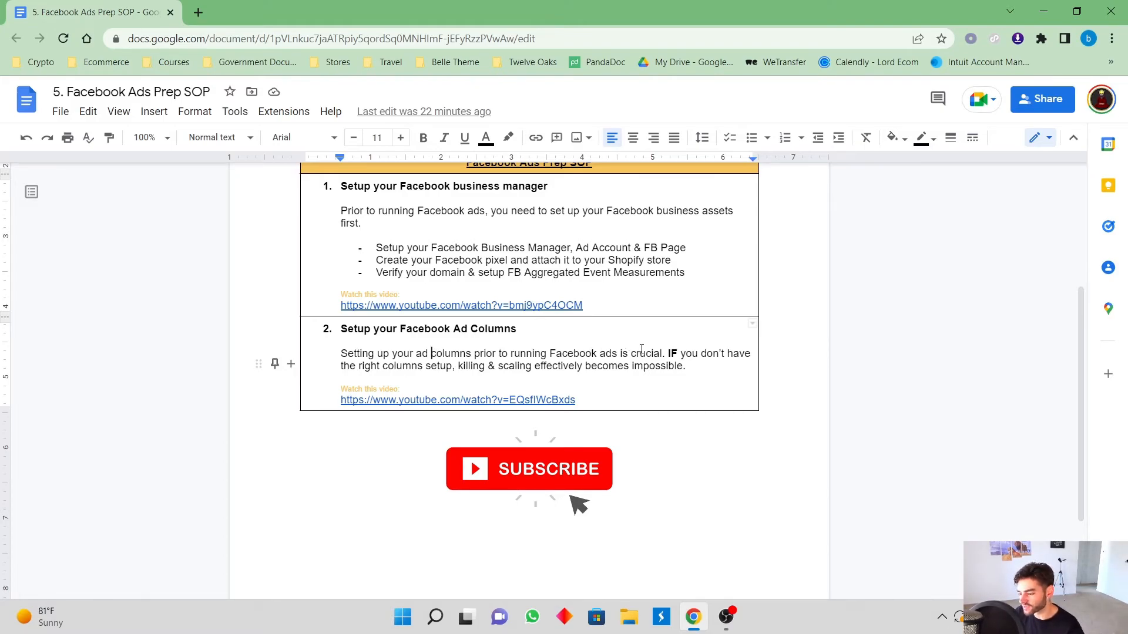
Highlight the killing-and-scaling point and follow the second YouTube link from its preview card.
left_click(398, 366)
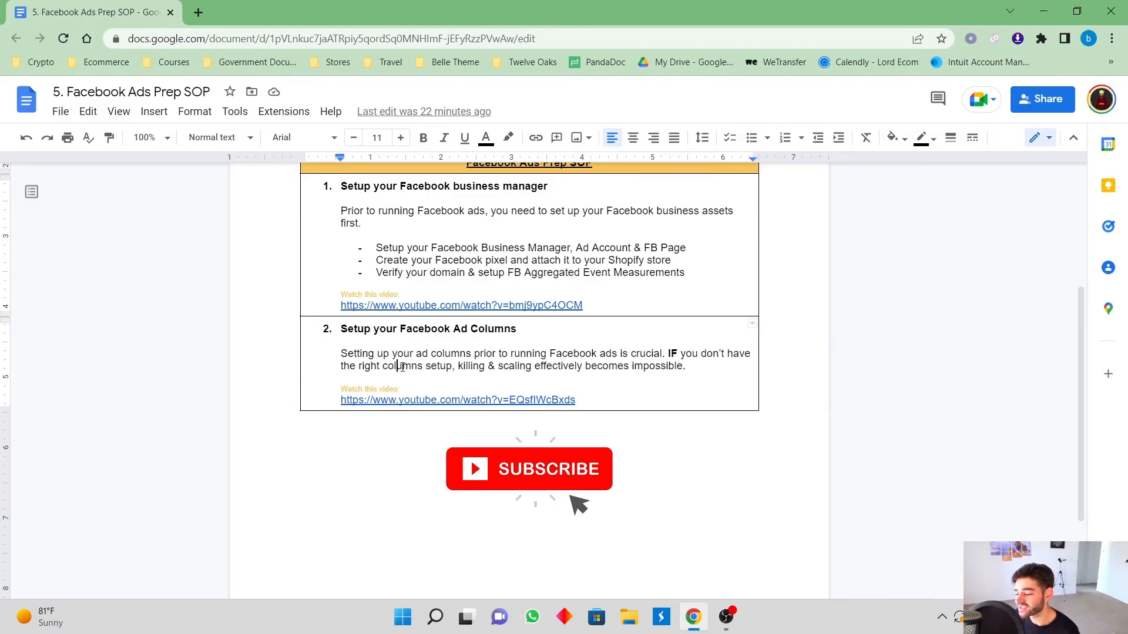
left_click_drag(395, 365, 686, 377)
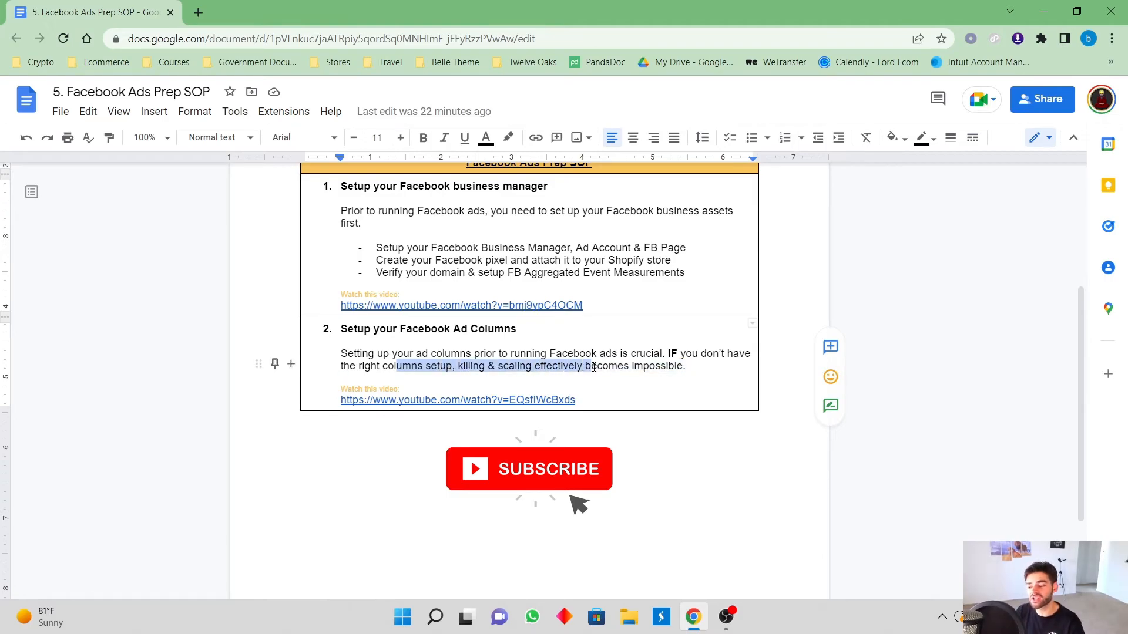
left_click(624, 375)
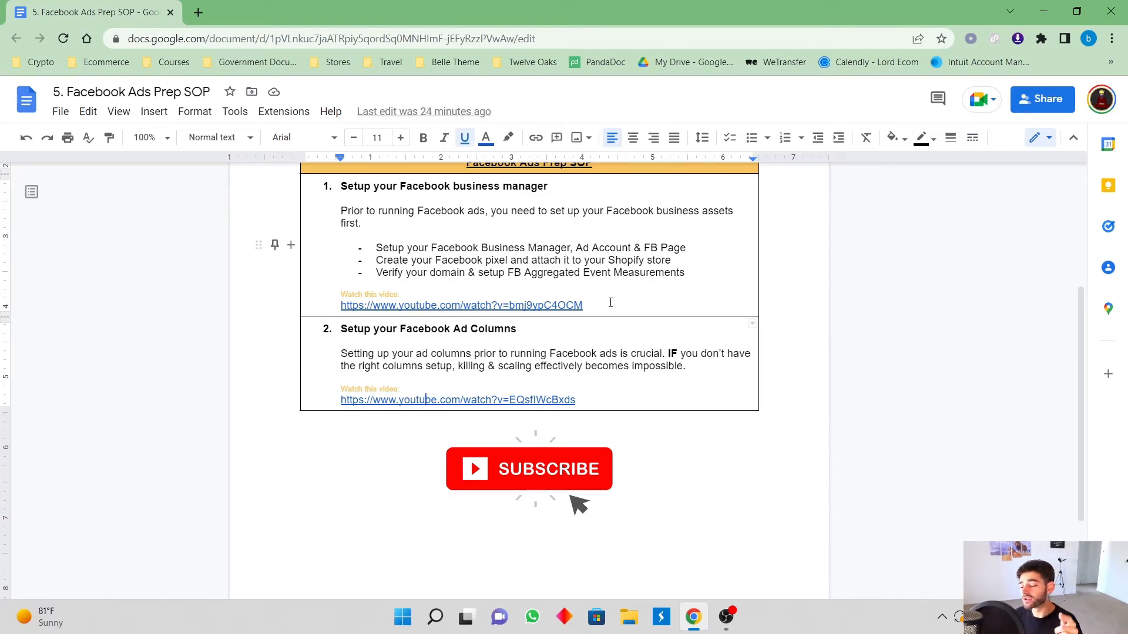
mouse_move(607, 321)
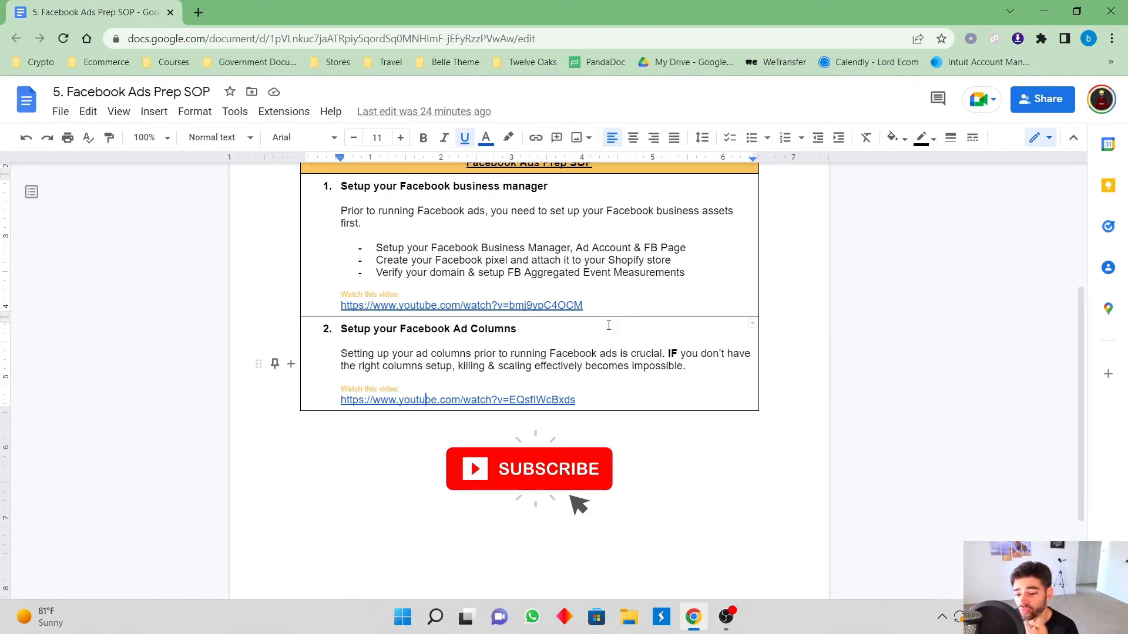
mouse_move(606, 329)
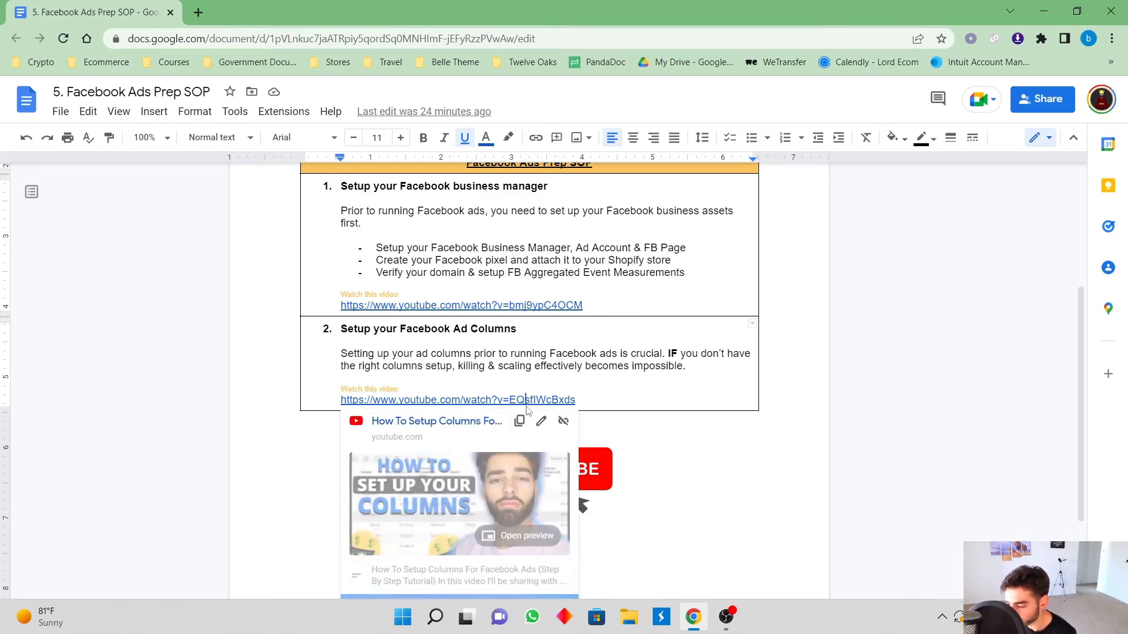
left_click(458, 400)
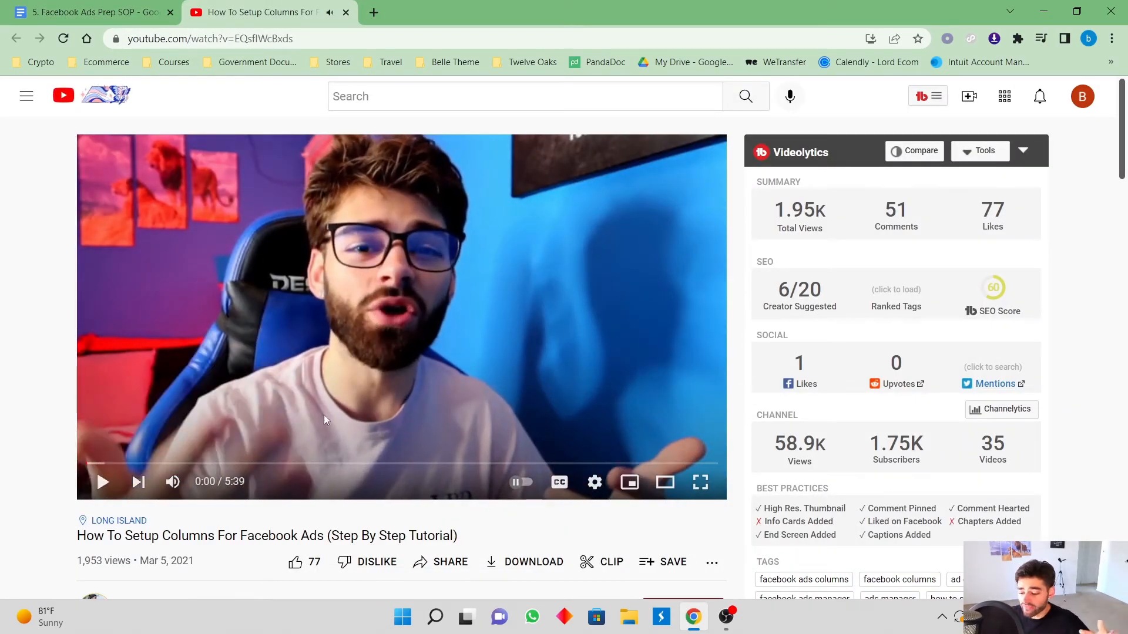
Highlight the video title and 2021 date, jump to about 1:52 and pause on the columns screen.
left_click_drag(77, 535, 259, 536)
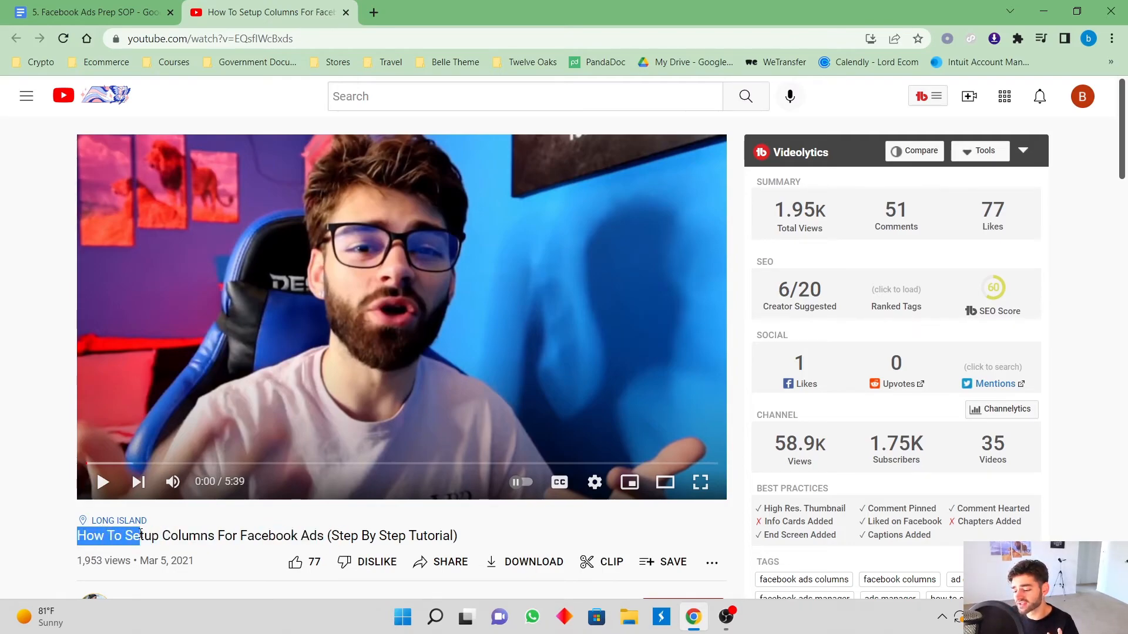
left_click_drag(141, 535, 432, 535)
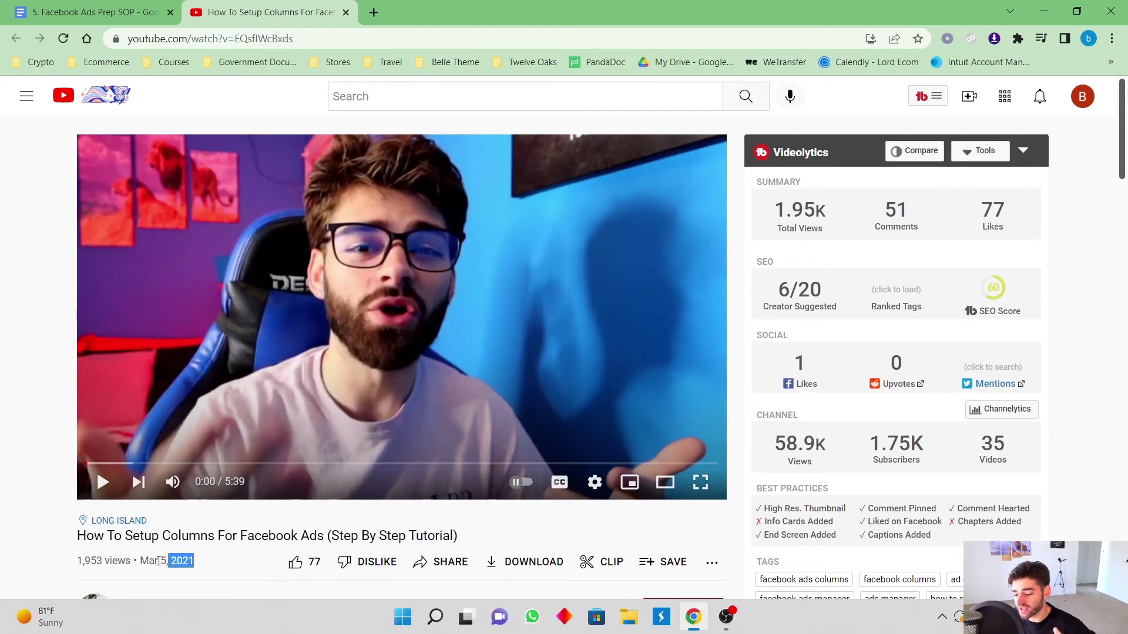
left_click(103, 482)
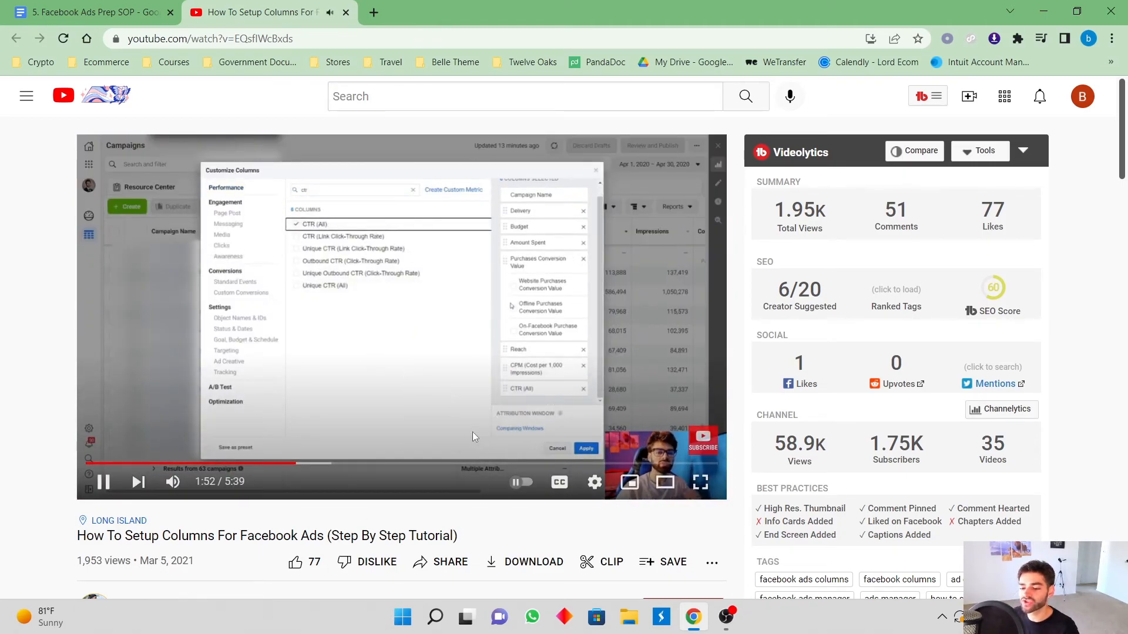
left_click(401, 317)
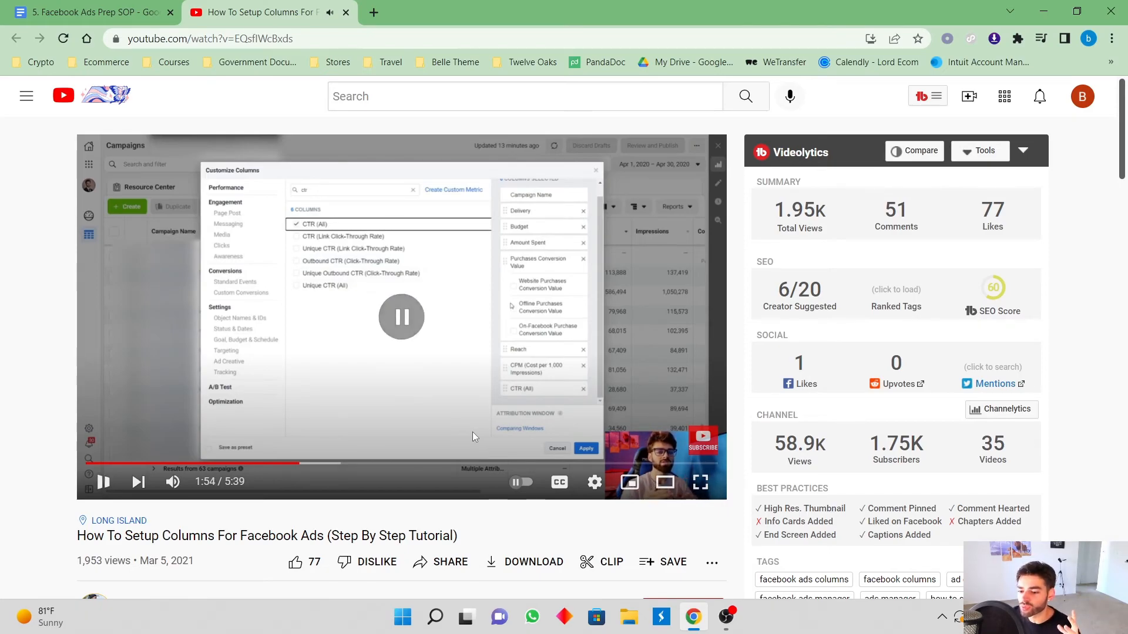